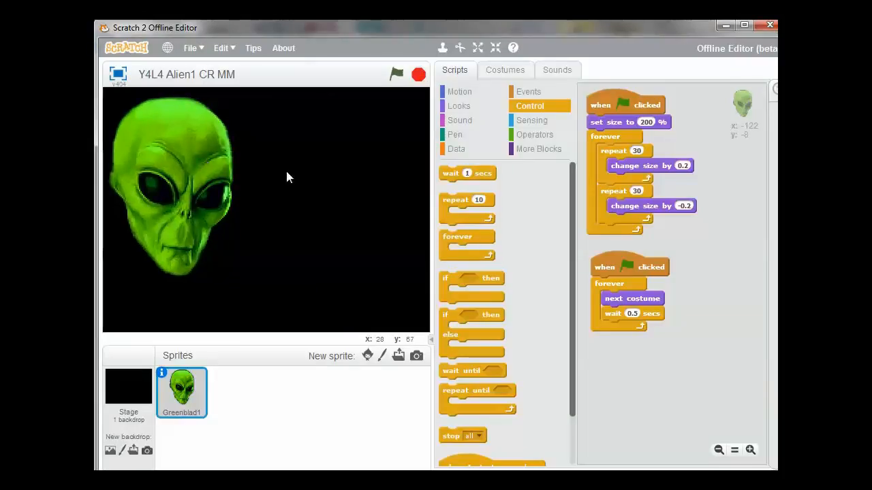
mouse_move(315, 172)
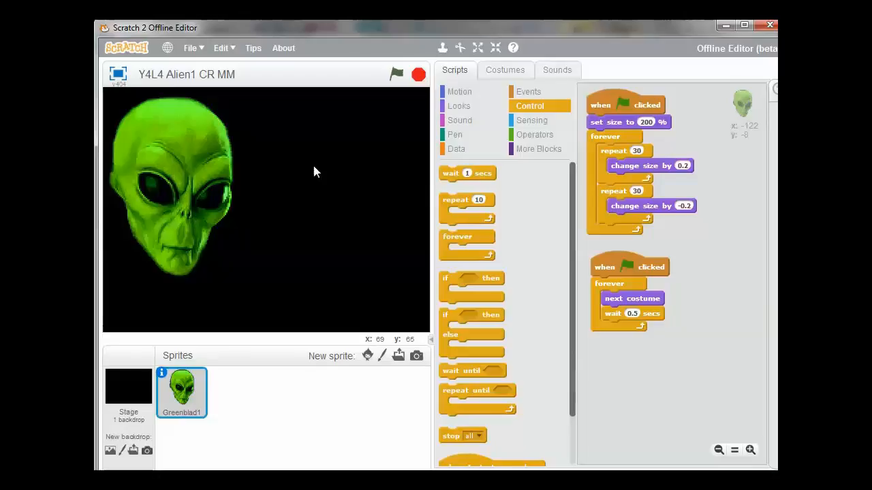
mouse_move(385, 375)
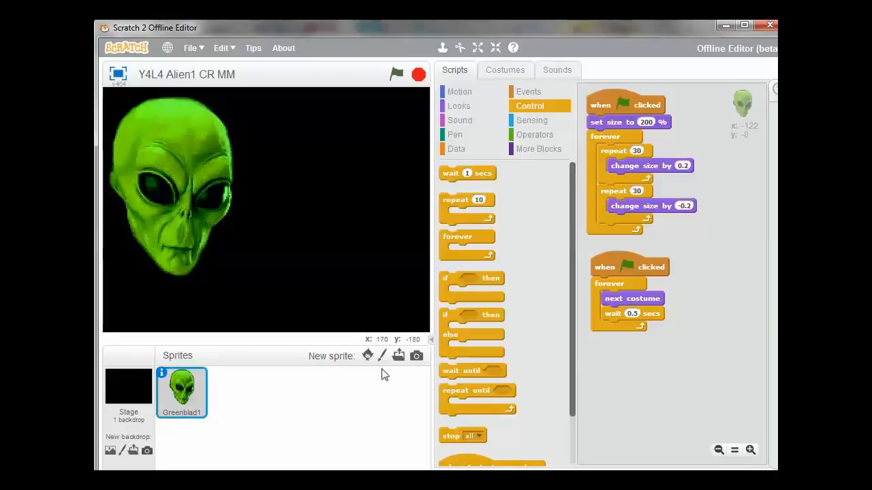
mouse_move(367, 356)
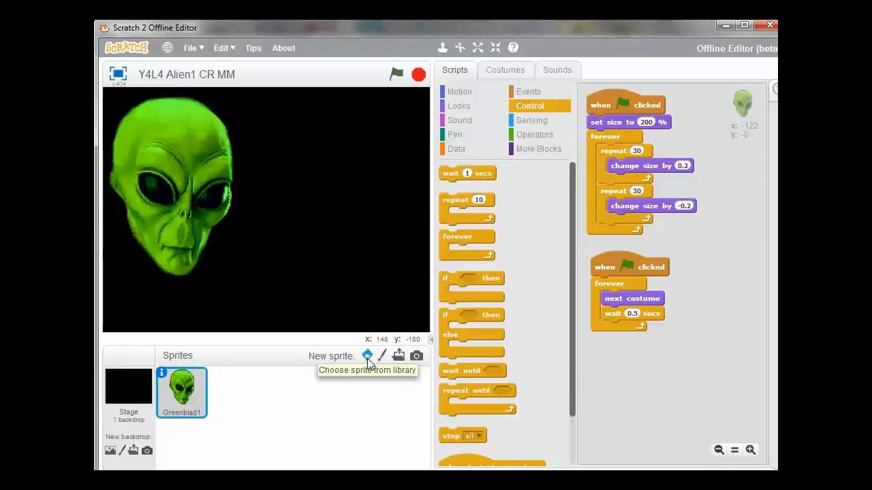
Add the Beetle from the sprite library and drag it to the stage's bottom-right corner
click(367, 355)
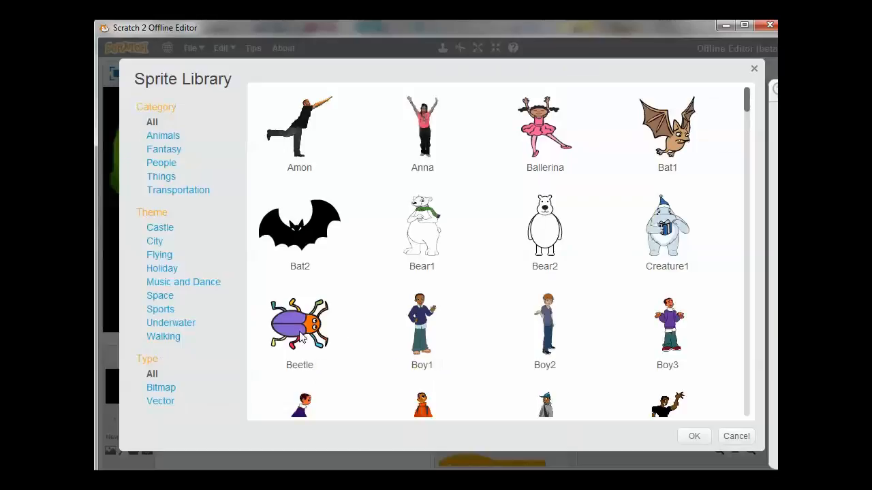
mouse_move(302, 338)
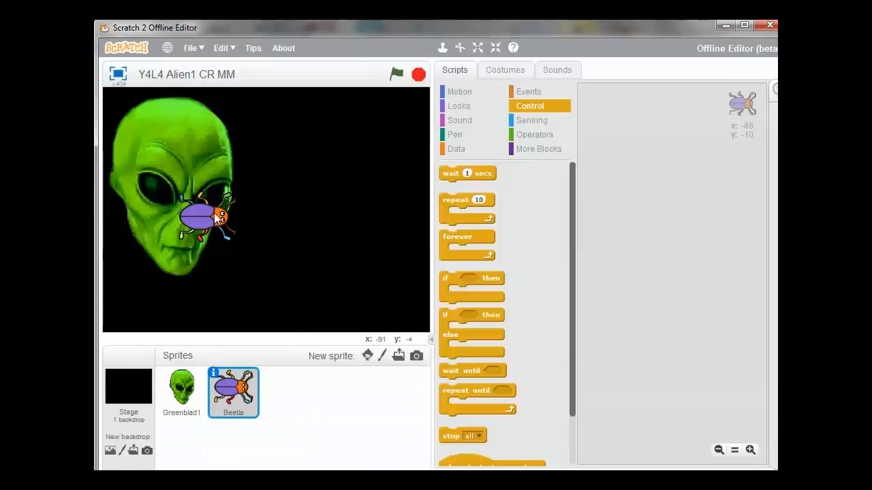
drag(214, 218, 371, 286)
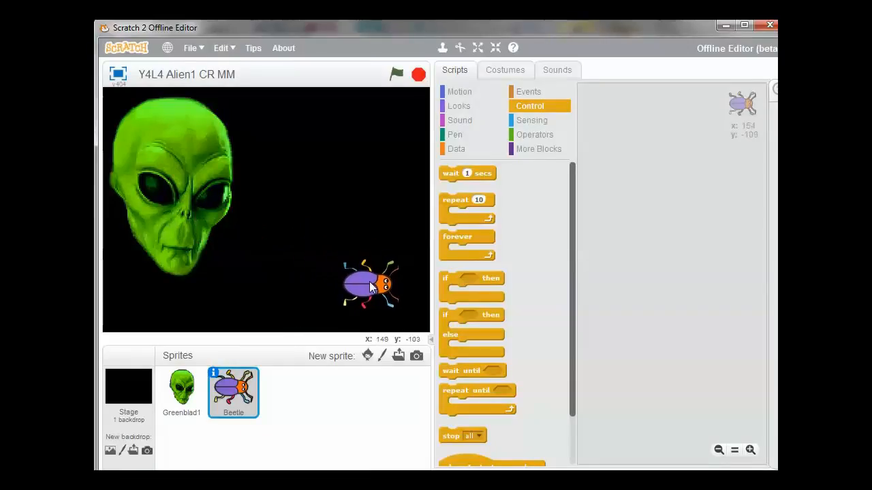
drag(372, 286, 385, 300)
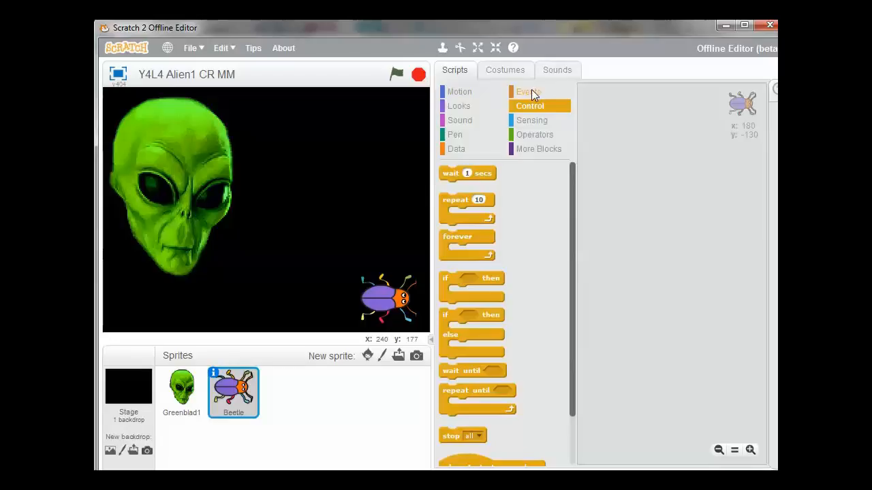
Drag a 'when green flag clicked' hat block from Events into the beetle's Scripts area
click(528, 91)
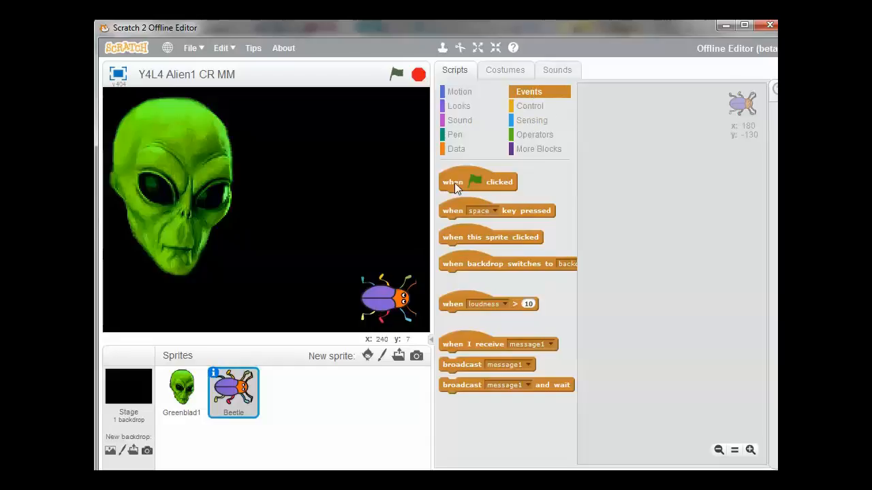
drag(476, 182, 555, 170)
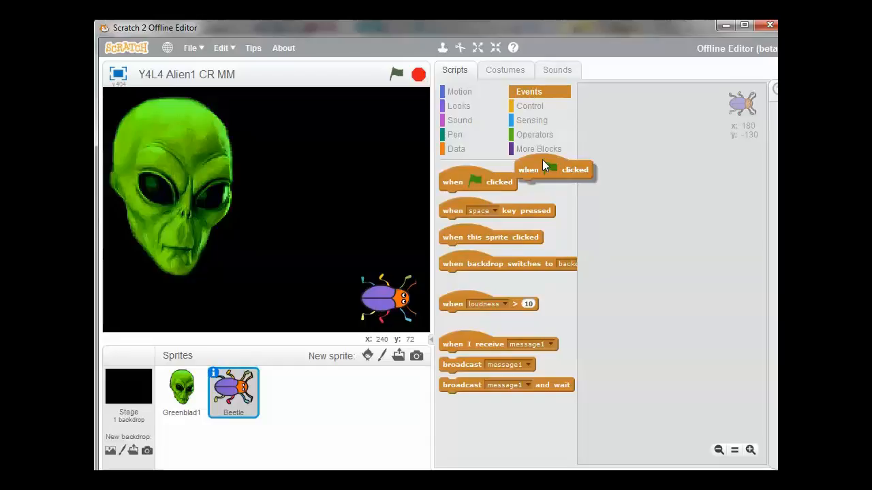
drag(555, 169, 640, 116)
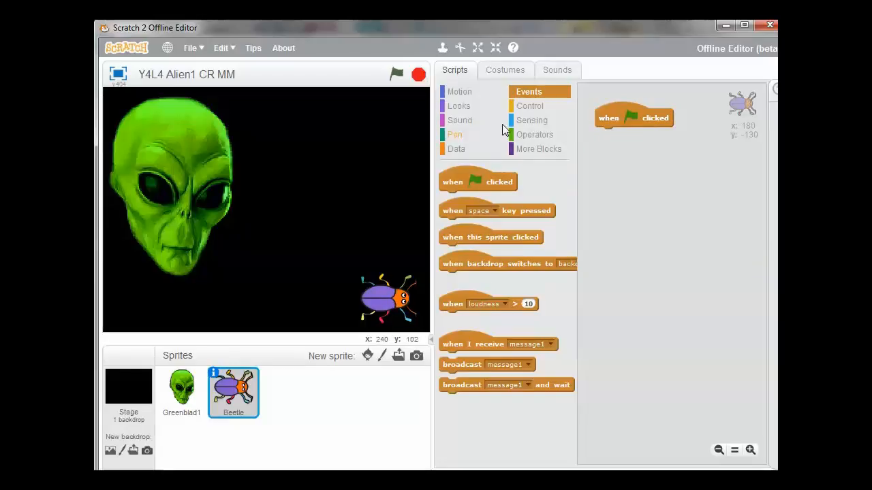
Attach a Motion 'go to x: 180 y: -130' block under the green-flag hat
click(460, 91)
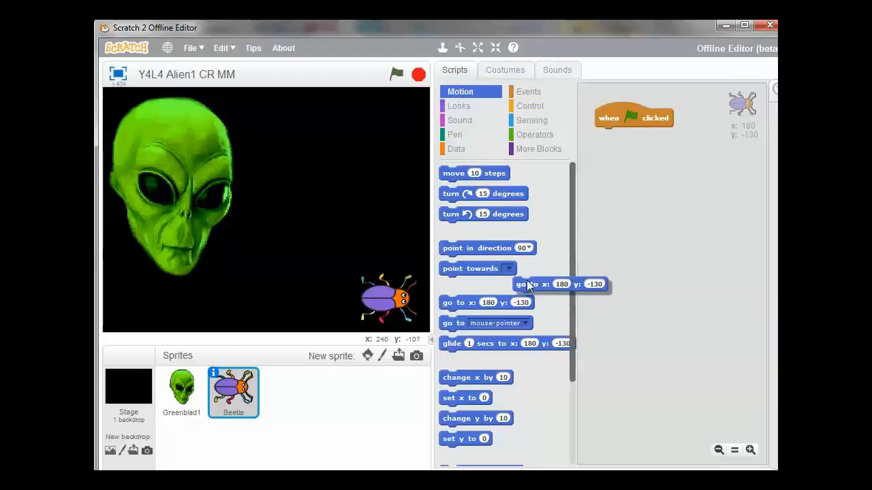
drag(561, 284, 643, 133)
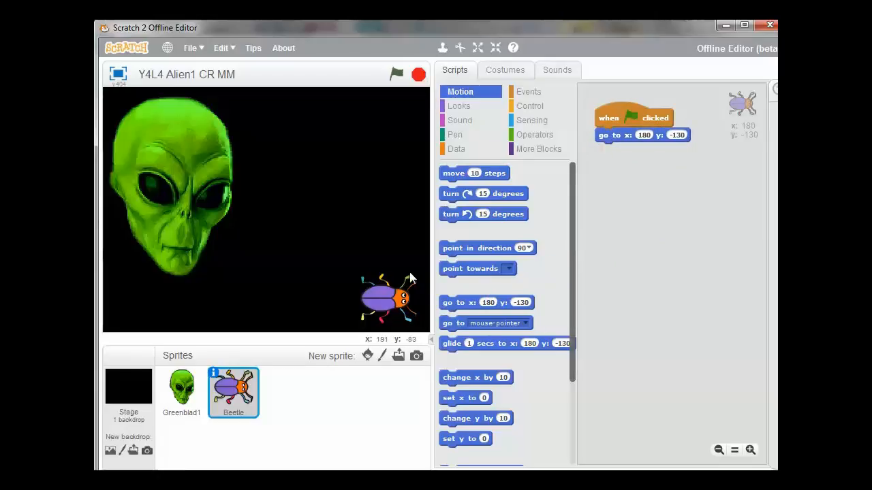
mouse_move(368, 287)
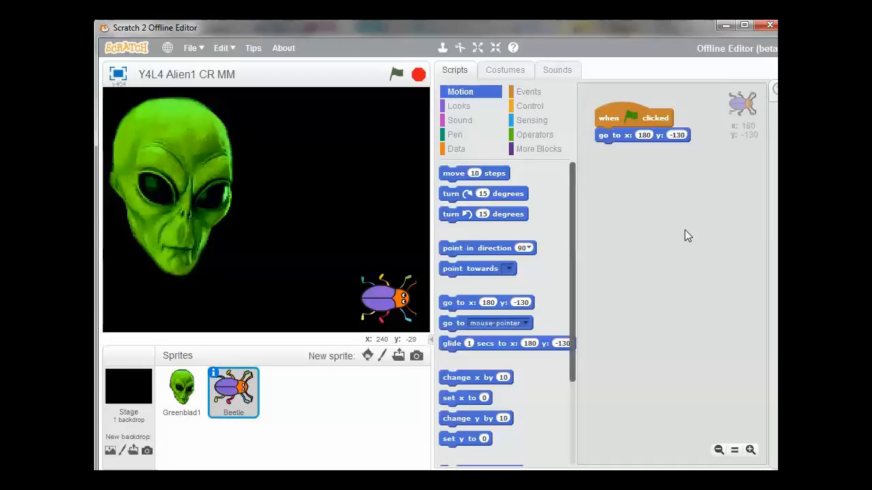
mouse_move(703, 202)
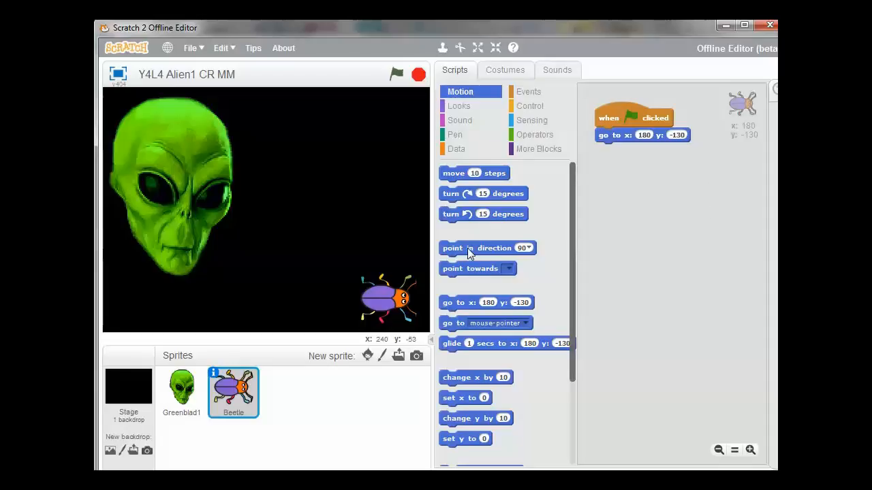
Attach 'point in direction' below the go-to block and set it to -90 (left)
drag(486, 247, 640, 187)
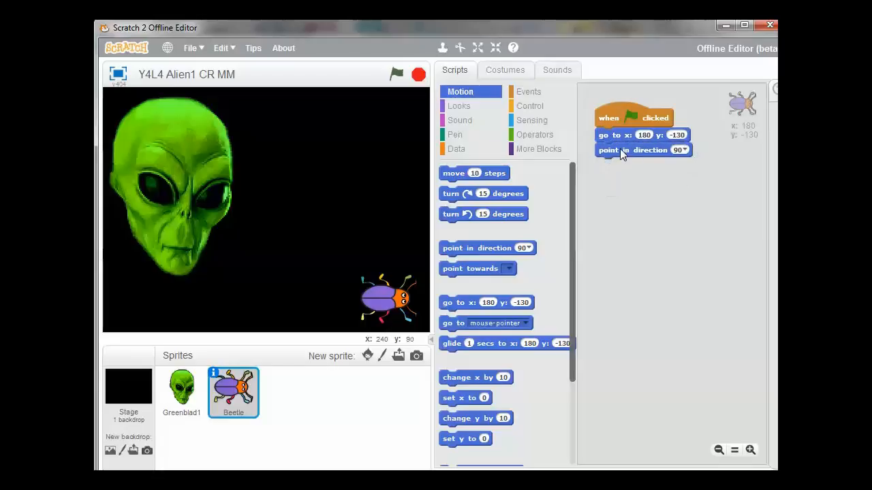
click(681, 150)
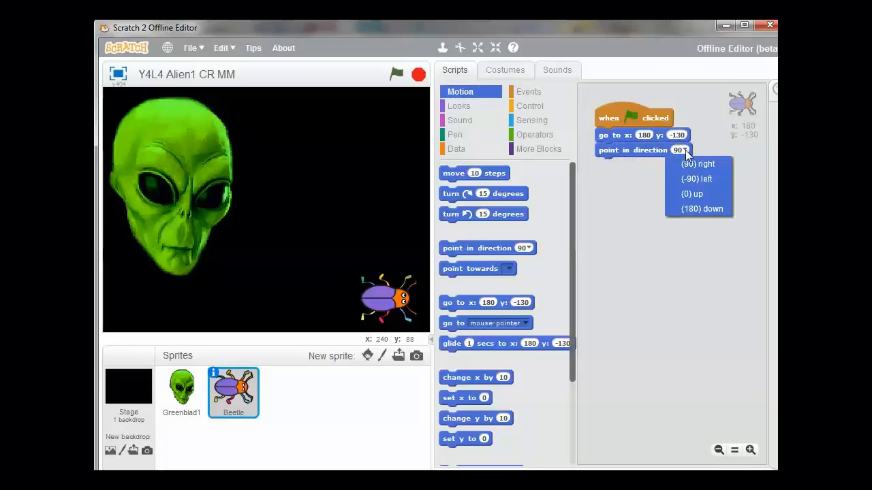
mouse_move(698, 163)
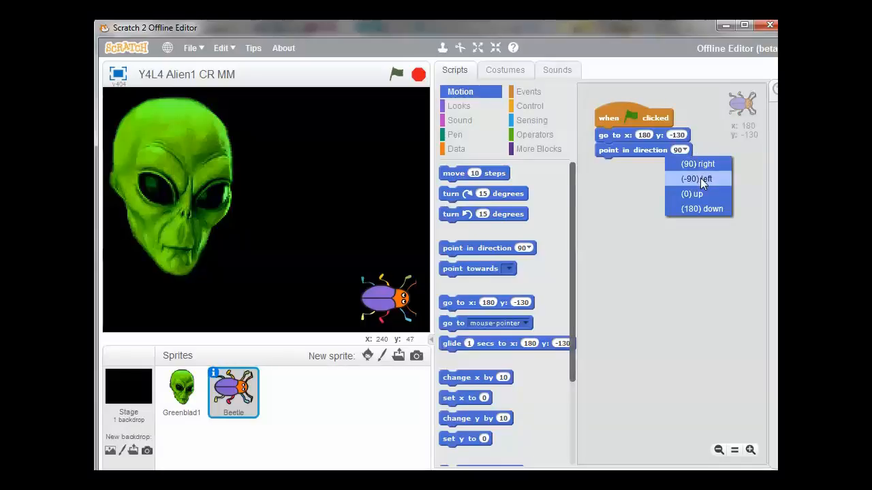
mouse_move(697, 194)
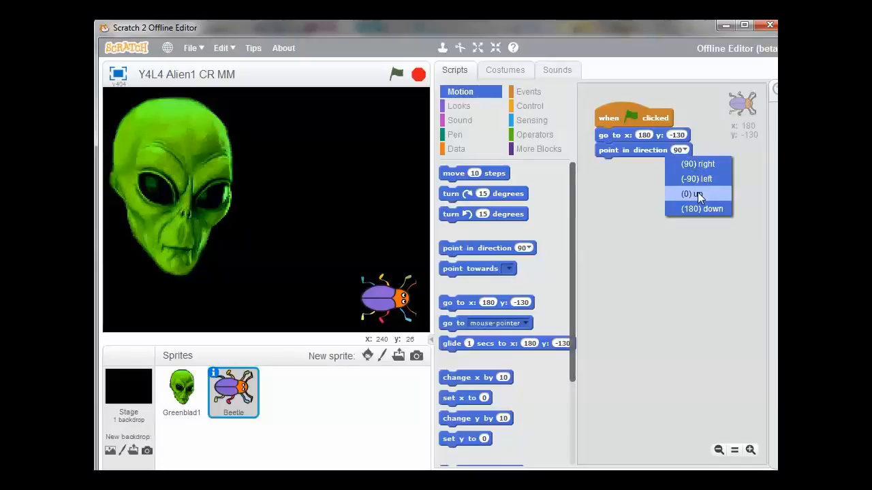
mouse_move(702, 208)
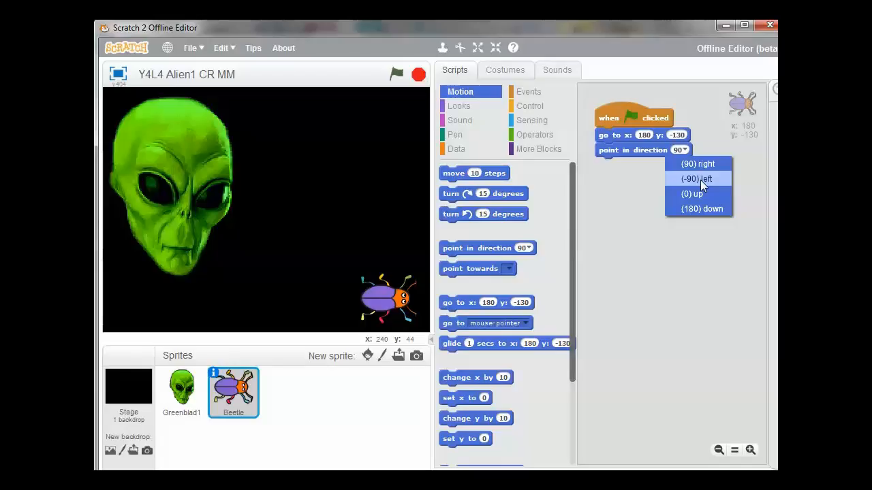
click(696, 178)
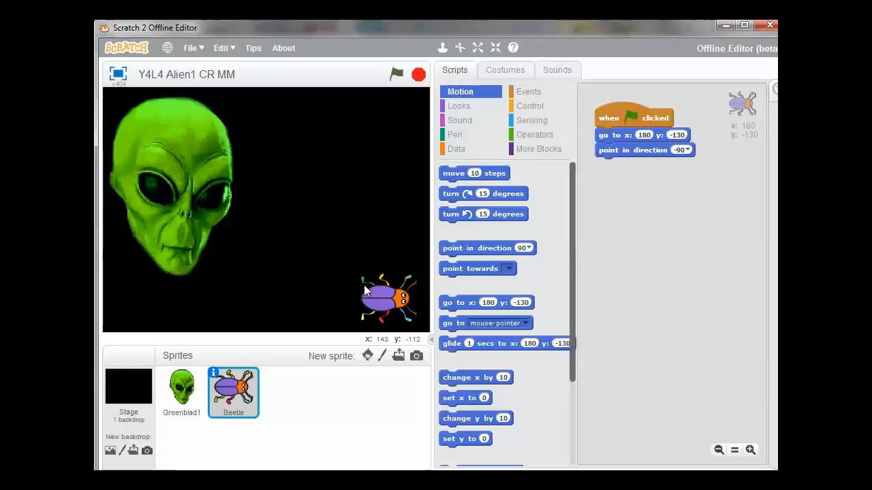
mouse_move(215, 189)
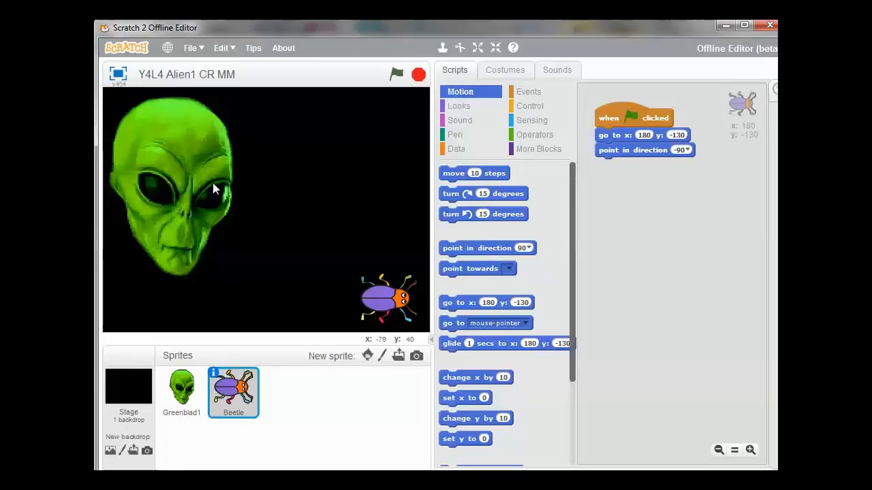
mouse_move(330, 167)
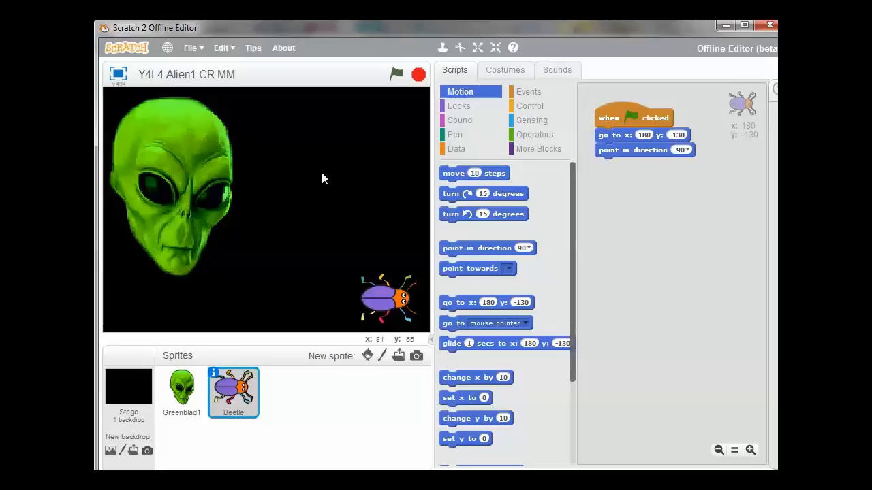
mouse_move(456, 200)
text(20)
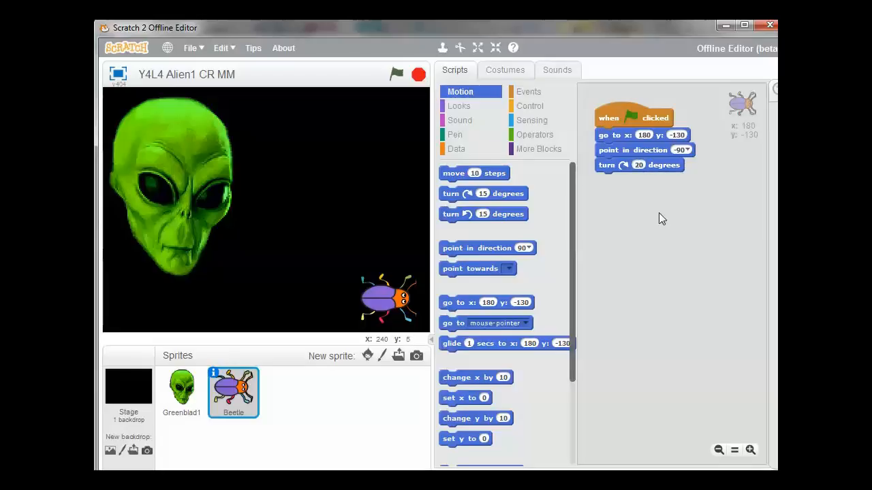
mouse_move(661, 230)
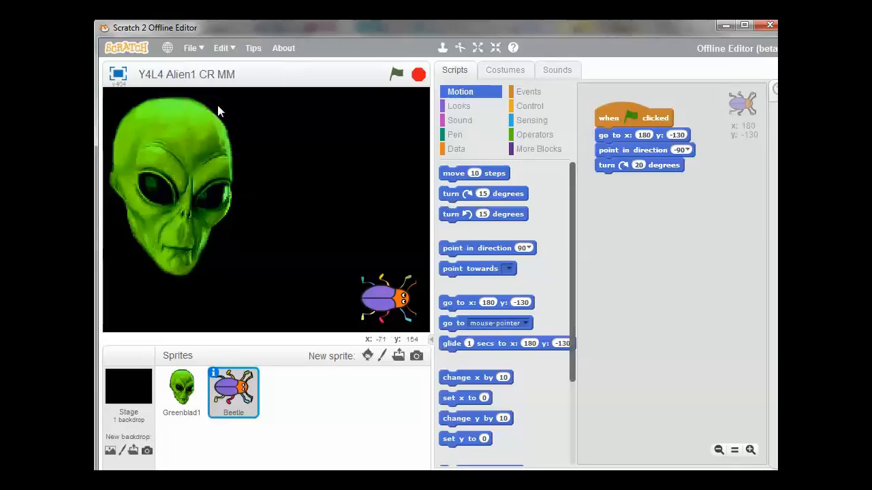
mouse_move(475, 229)
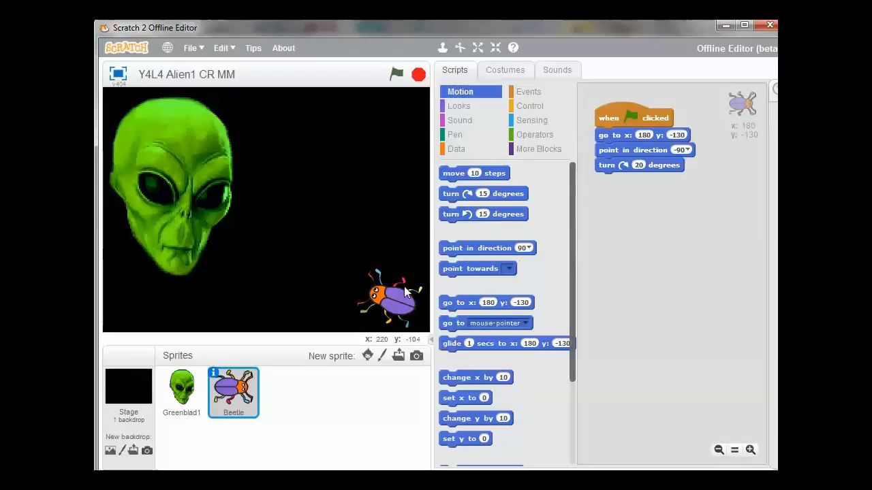
mouse_move(341, 315)
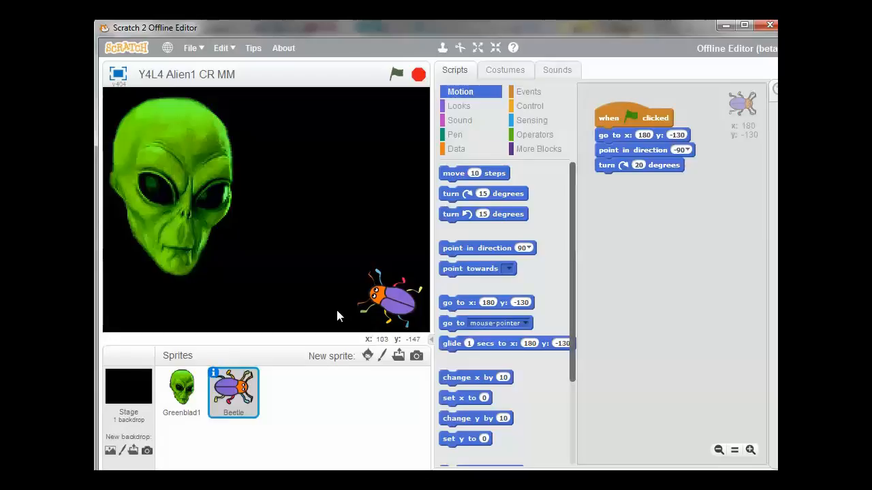
mouse_move(350, 315)
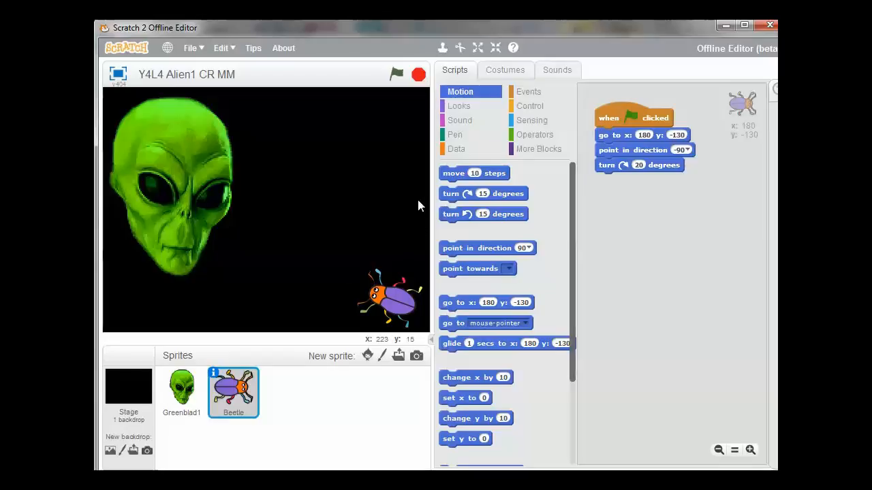
mouse_move(401, 198)
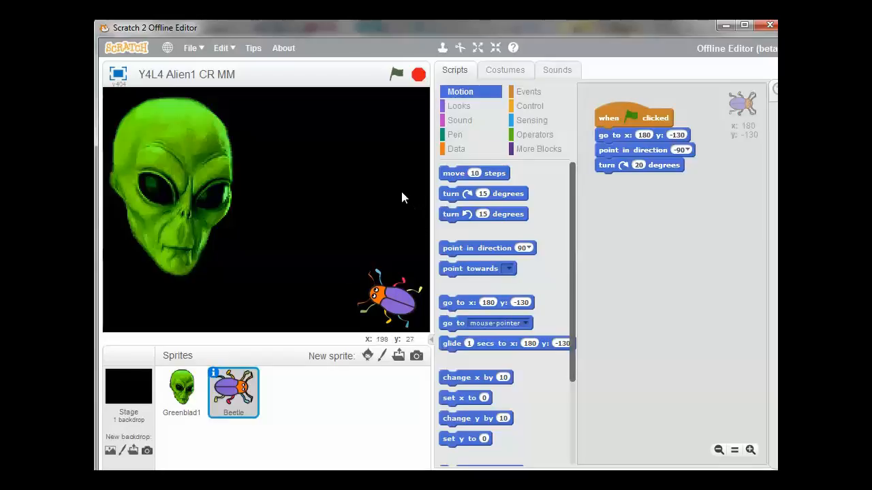
mouse_move(644, 273)
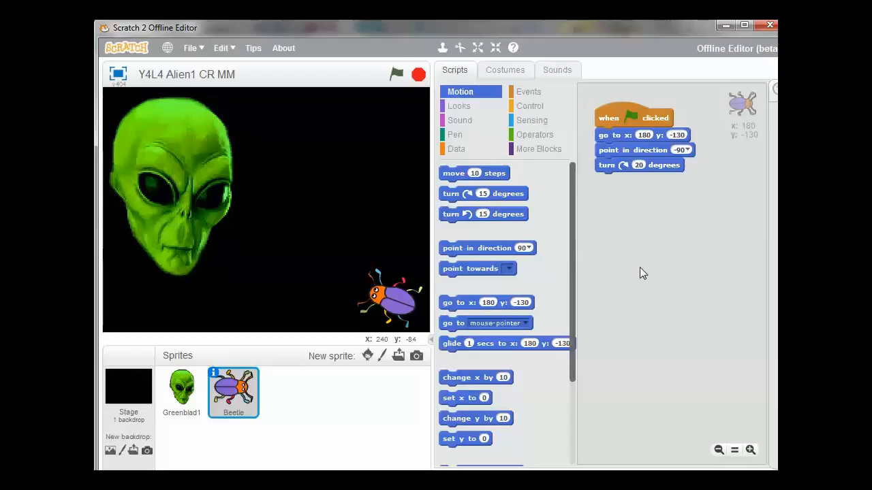
mouse_move(422, 95)
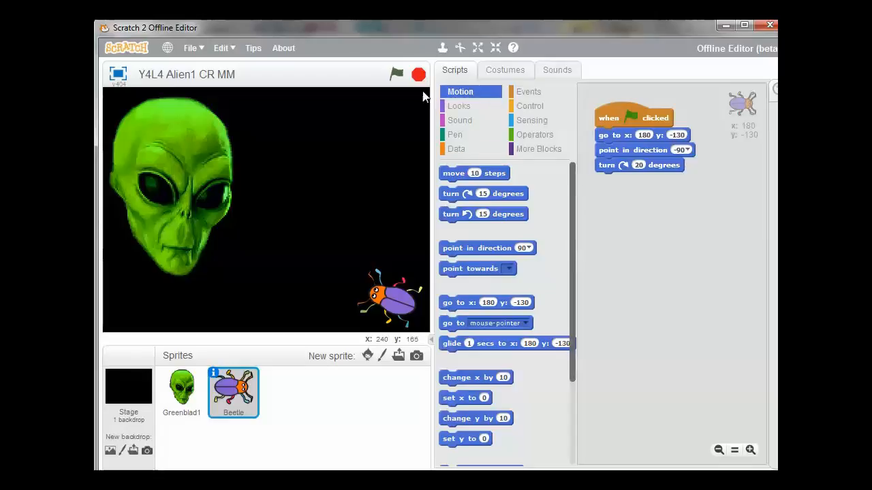
Run the whole project with the green flag above the stage
click(396, 74)
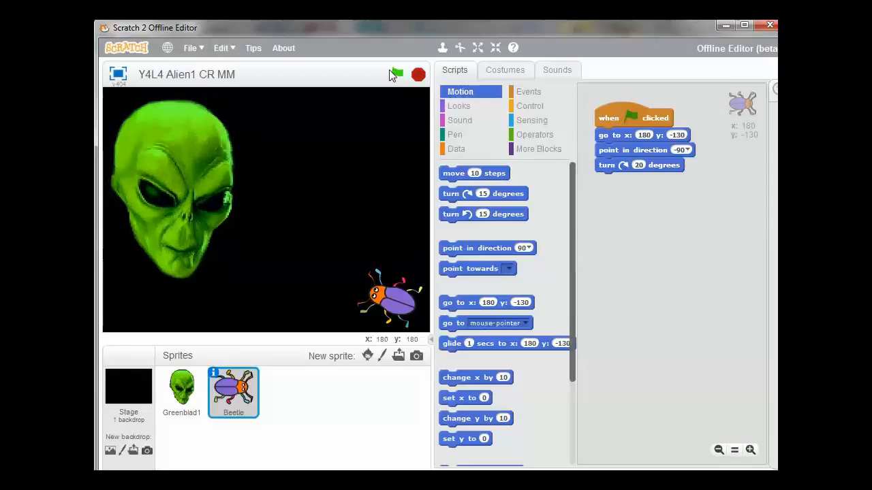